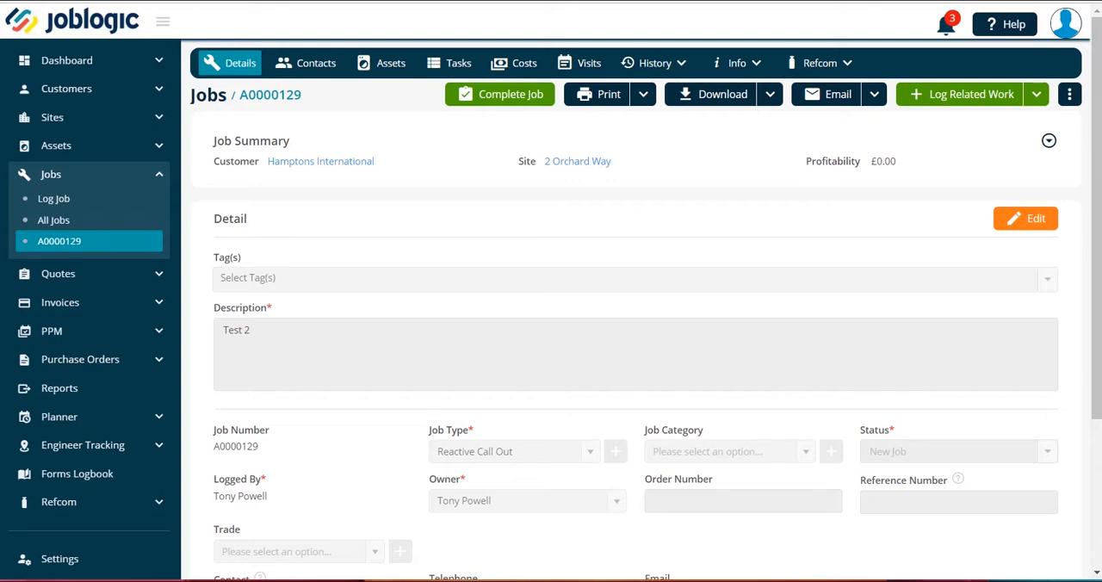
{"action": "mouse_move", "coordinate": [539, 270]}
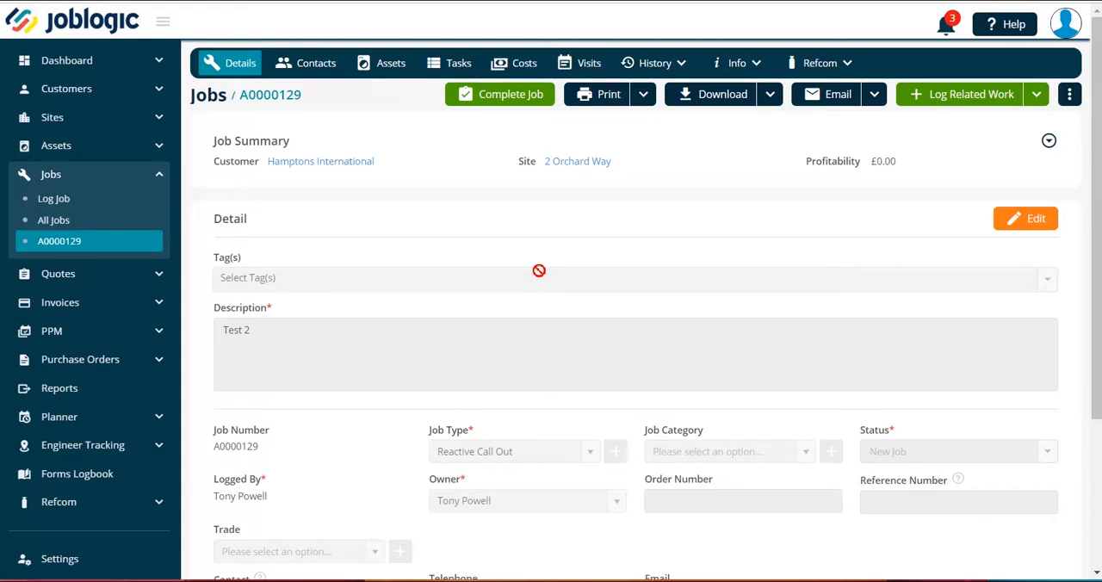
{"action": "mouse_move", "coordinate": [277, 120]}
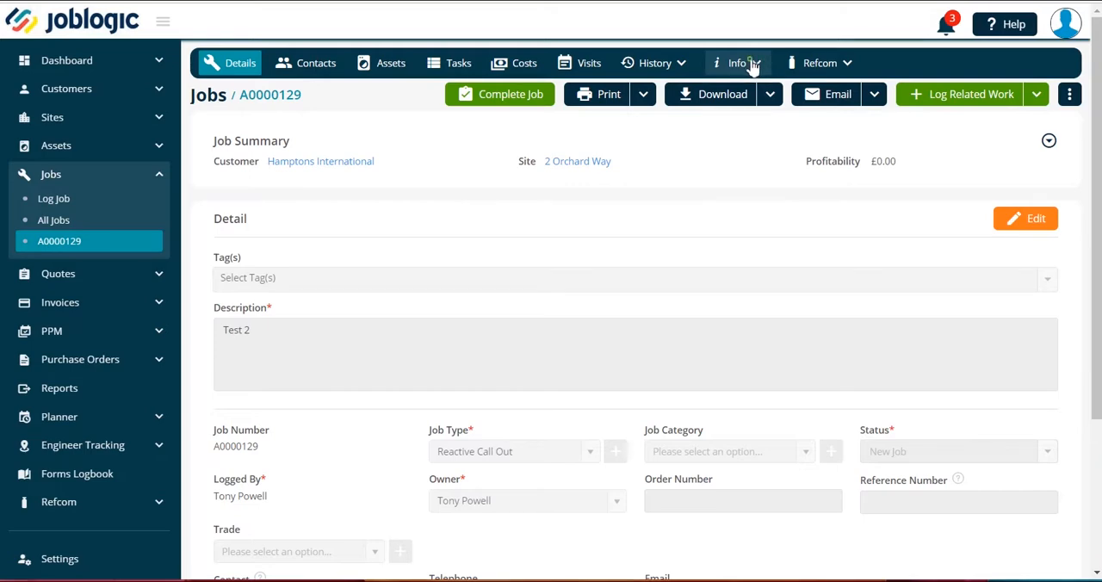
Open the Notes page for job A0000129 from the Info dropdown.
{"action": "left_click", "coordinate": [738, 62]}
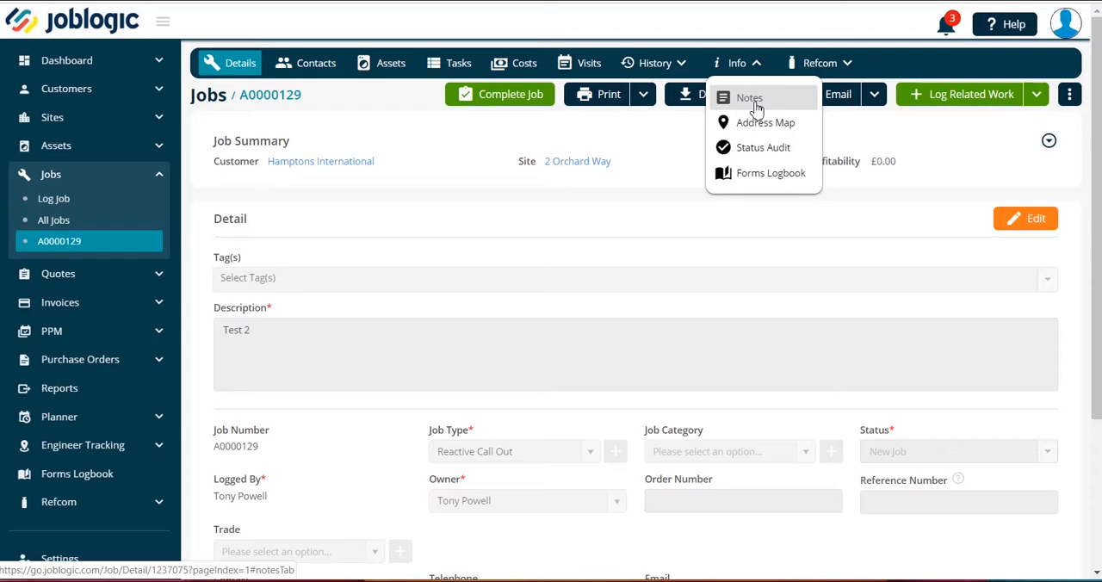
{"action": "left_click", "coordinate": [748, 97]}
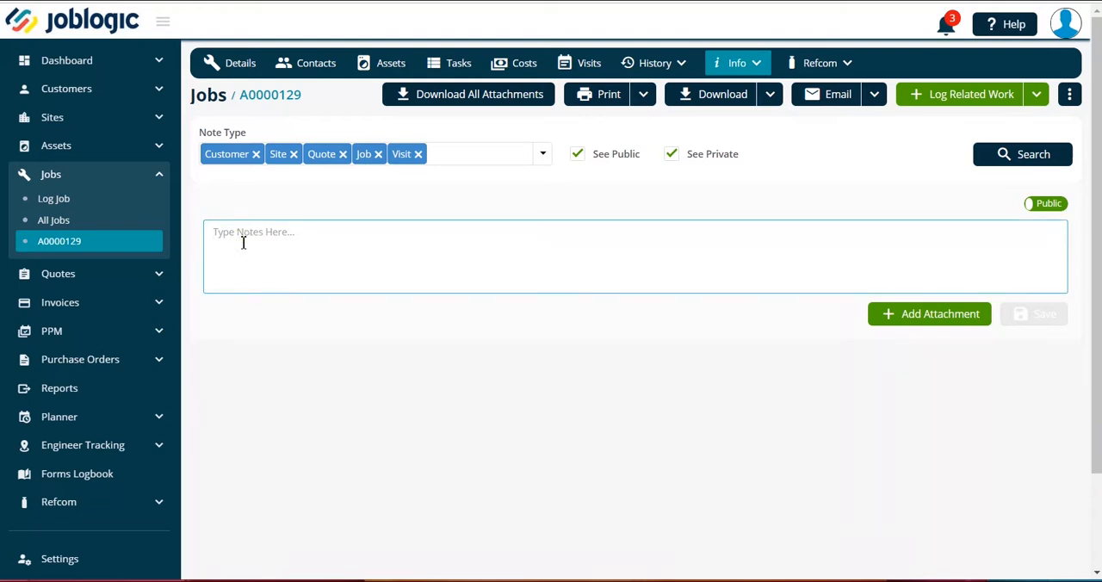
Save a public note reading 'test note' on job A0000129.
{"action": "type", "text": "test note"}
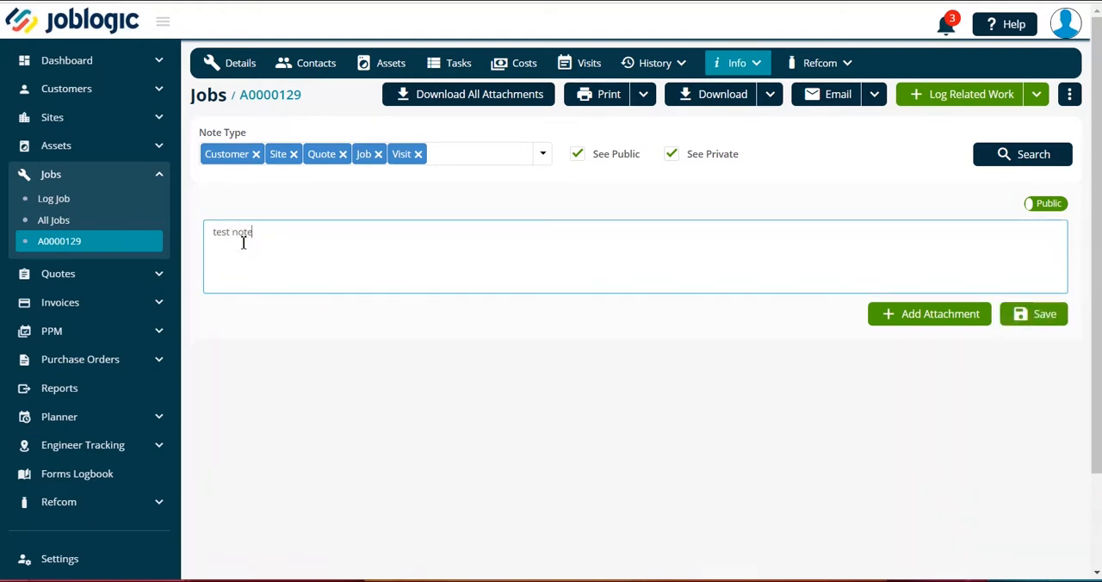
{"action": "left_click", "coordinate": [1033, 314]}
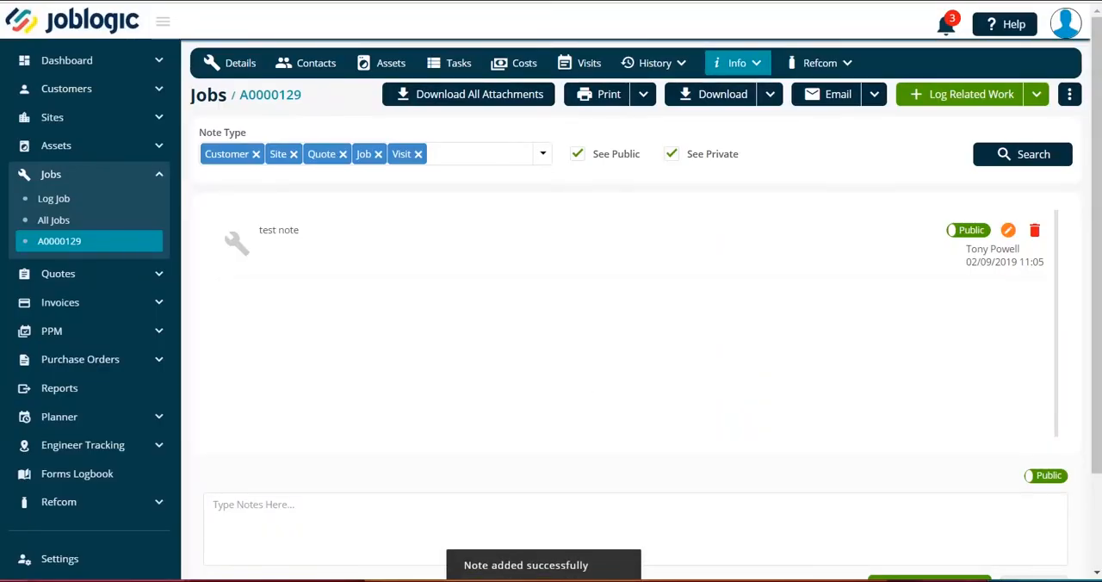
{"action": "scroll", "scroll_direction": "down", "scroll_amount": 3}
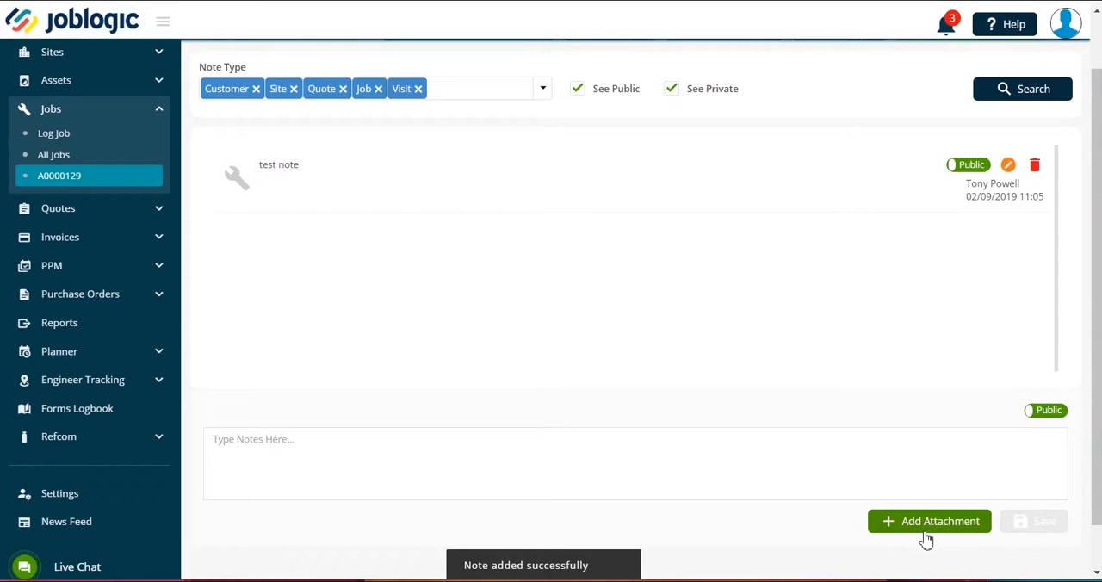
{"action": "left_click", "coordinate": [929, 521]}
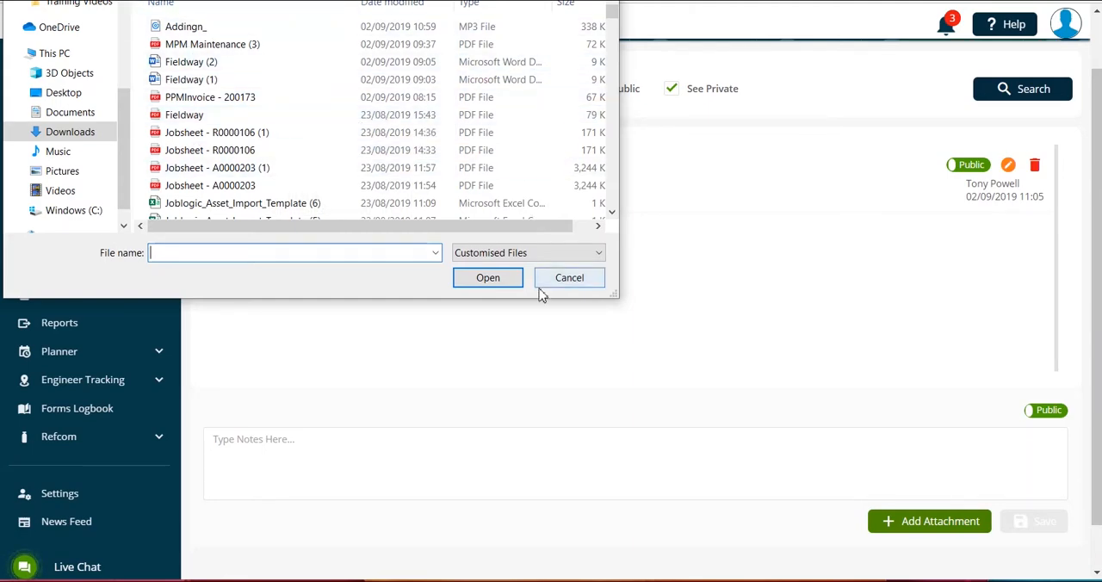
{"action": "left_click", "coordinate": [569, 277]}
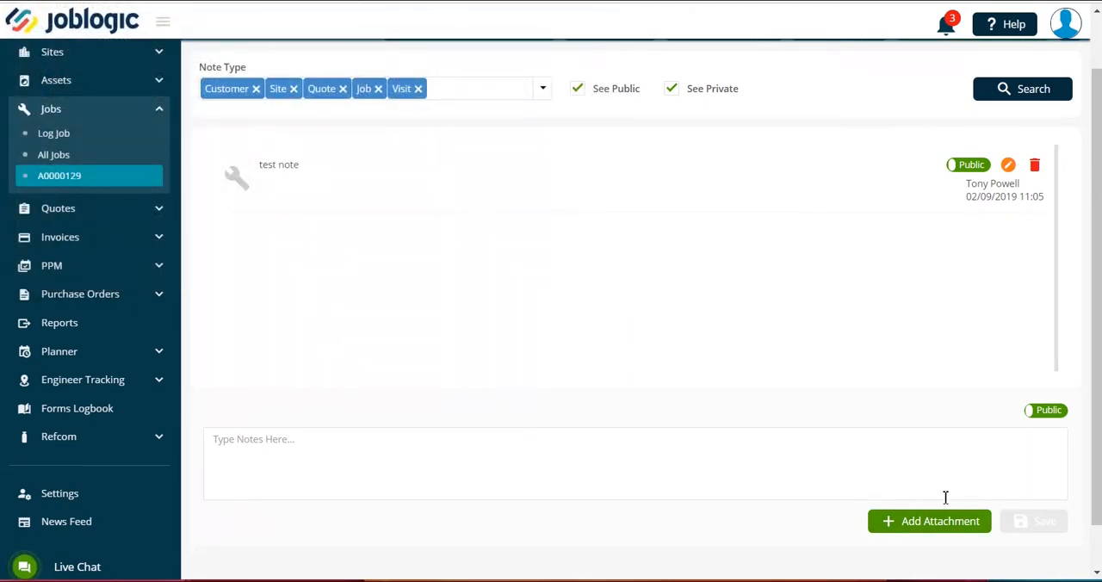
{"action": "mouse_move", "coordinate": [792, 401]}
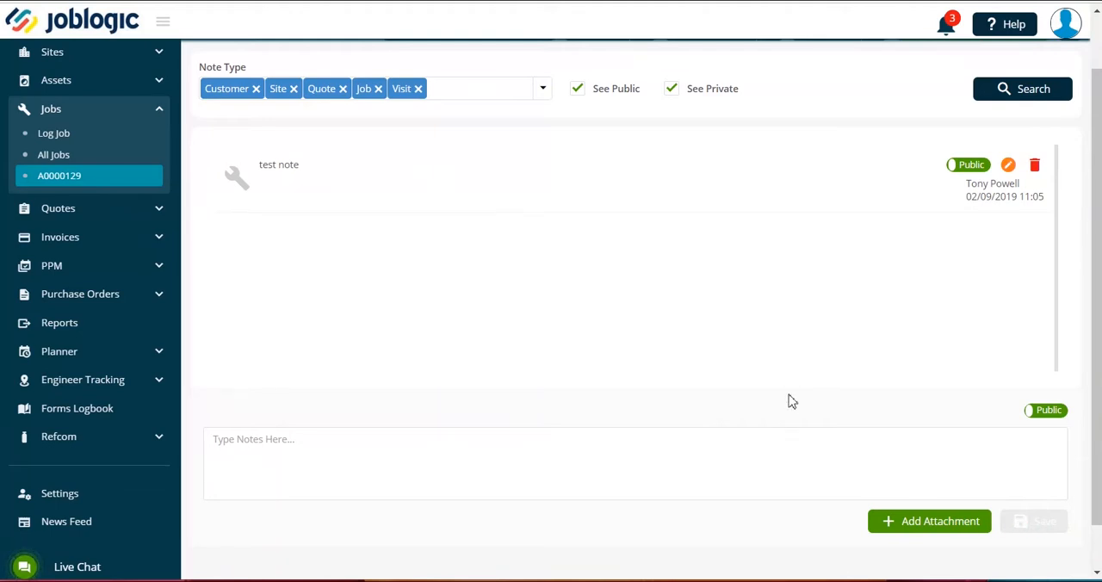